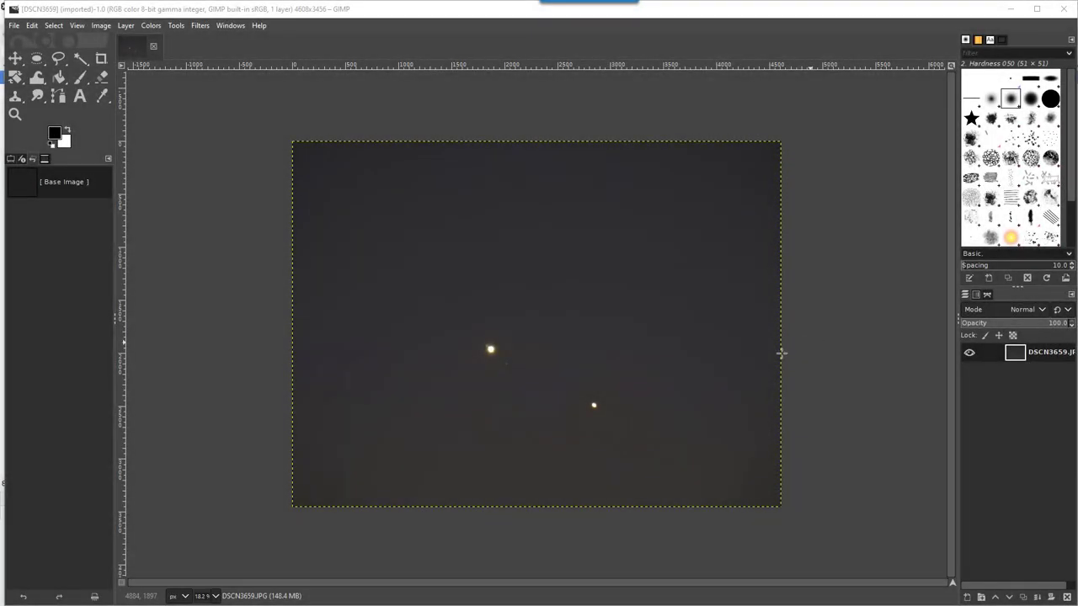
mouse_move(660, 376)
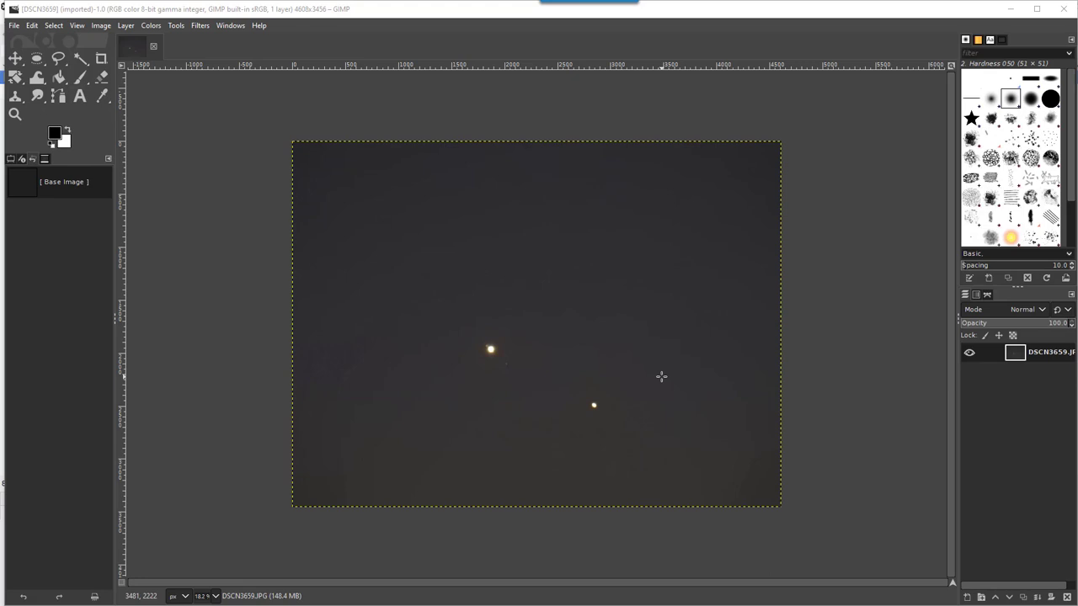
mouse_move(484, 342)
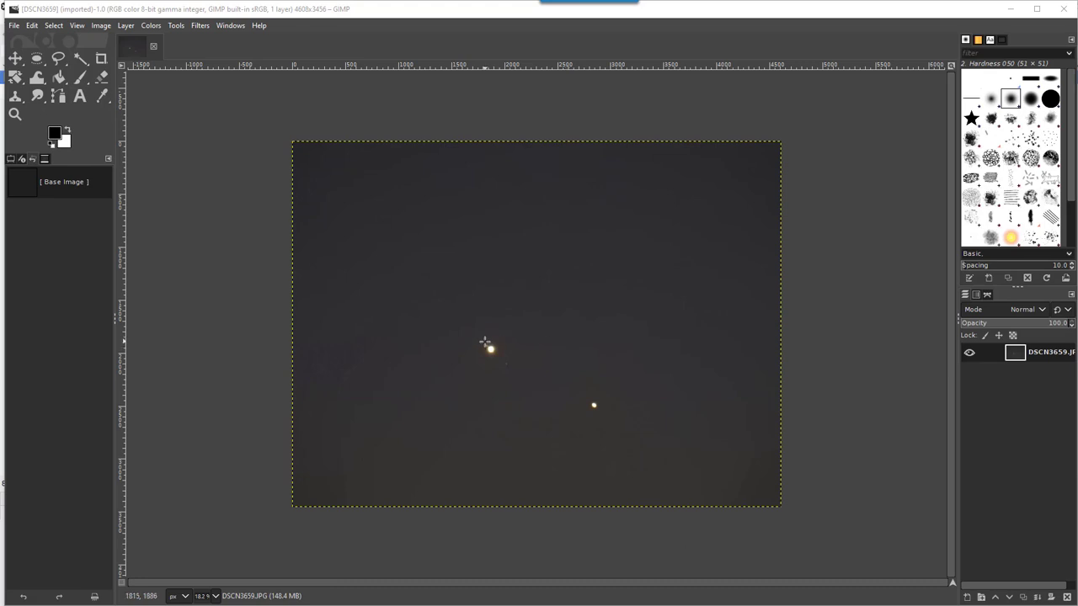
mouse_move(613, 412)
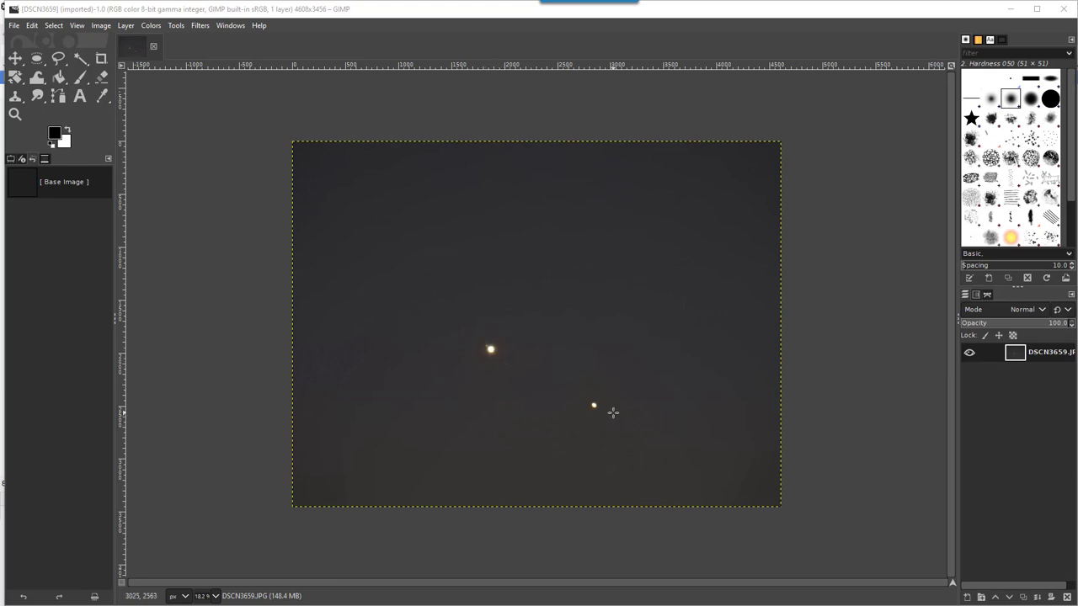
mouse_move(651, 354)
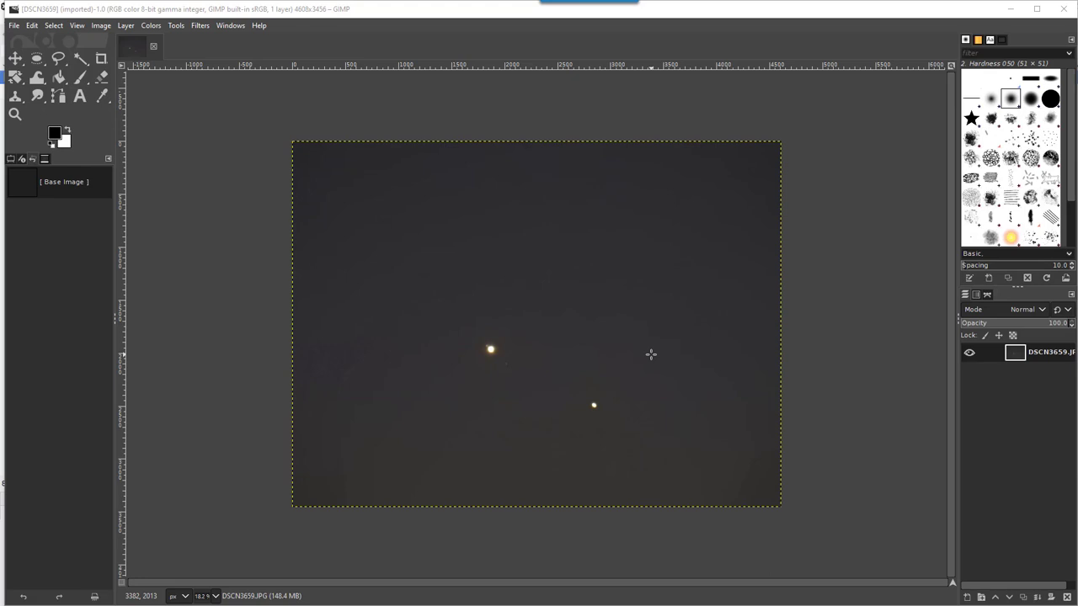
mouse_move(204, 208)
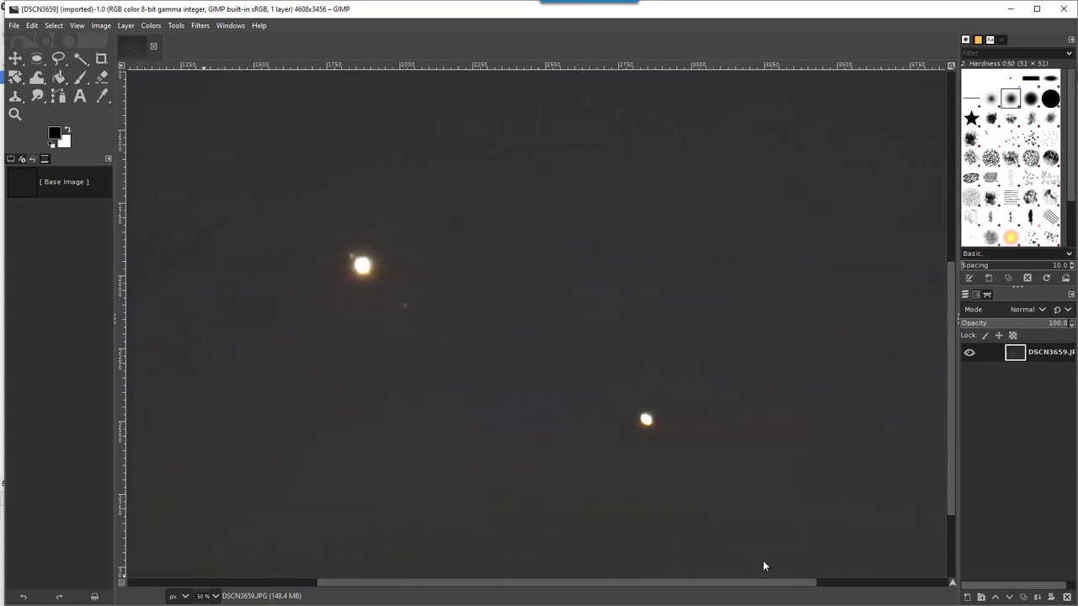
mouse_move(385, 268)
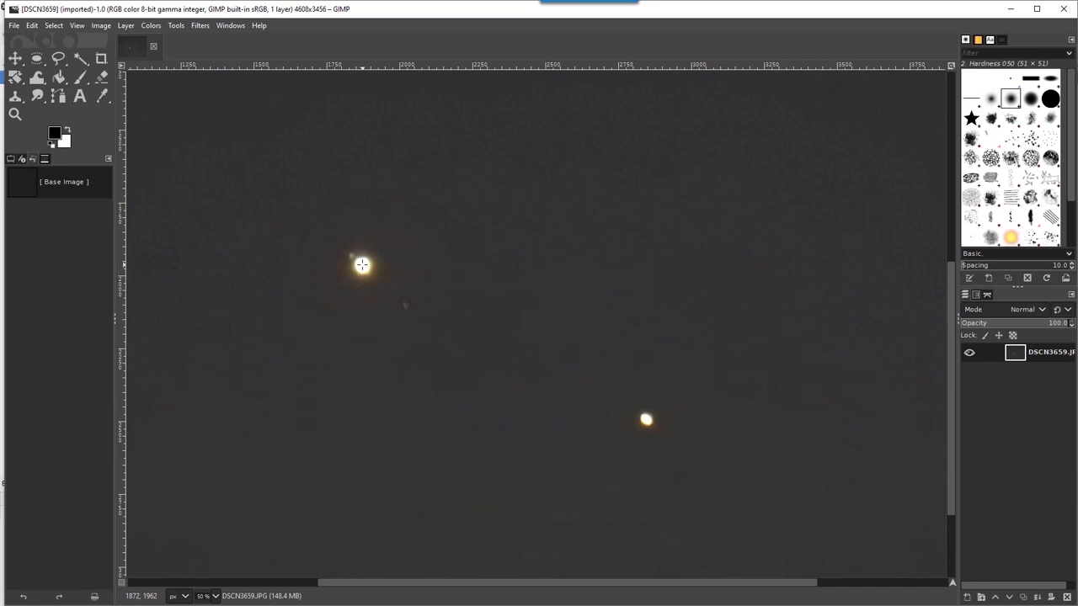
mouse_move(342, 251)
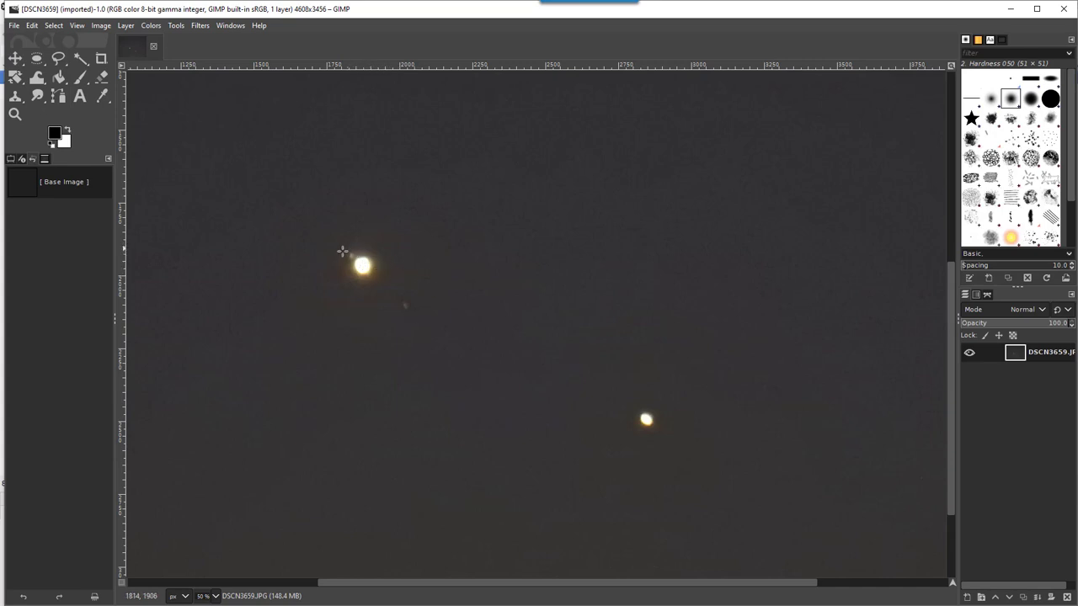
mouse_move(681, 339)
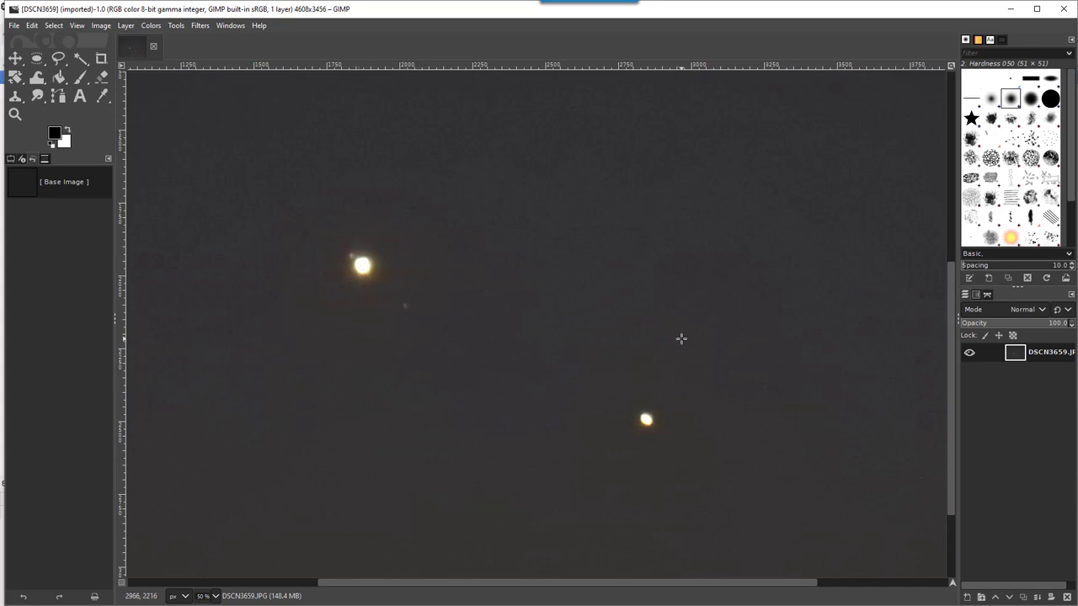
mouse_move(663, 435)
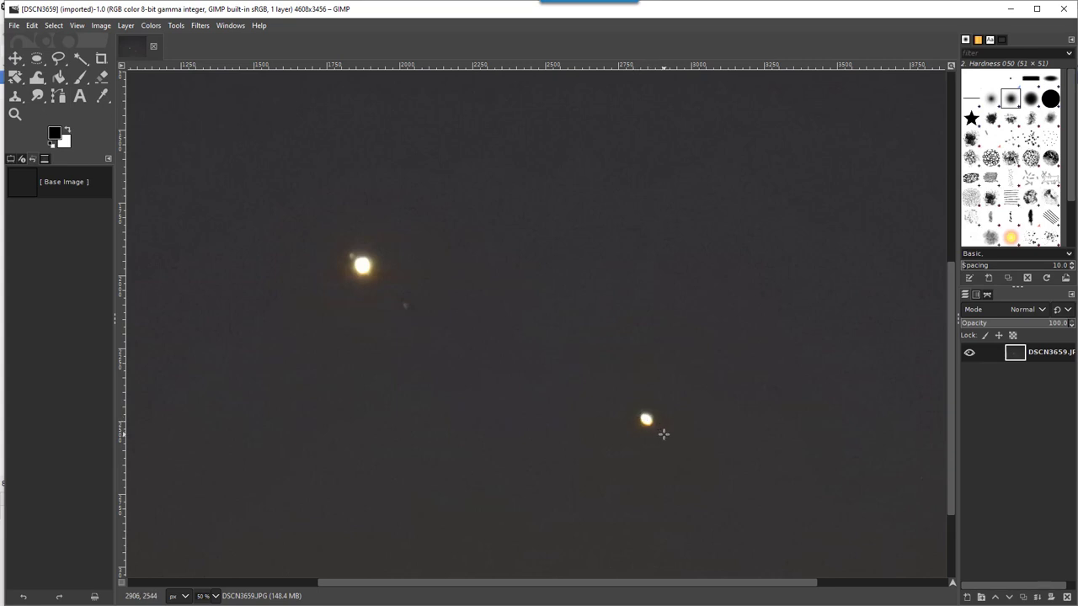
mouse_move(675, 303)
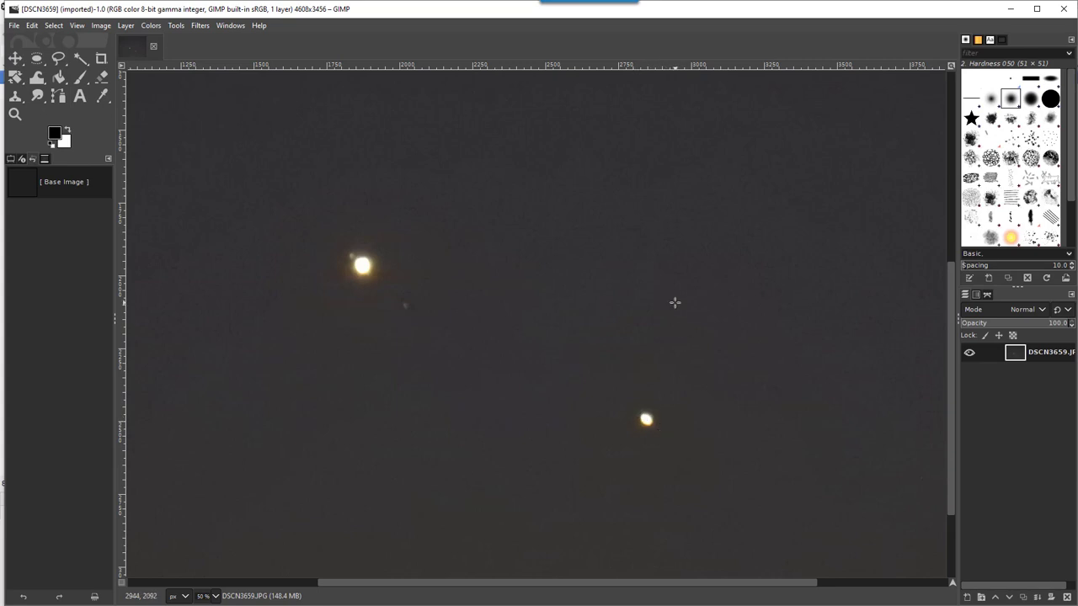
mouse_move(193, 56)
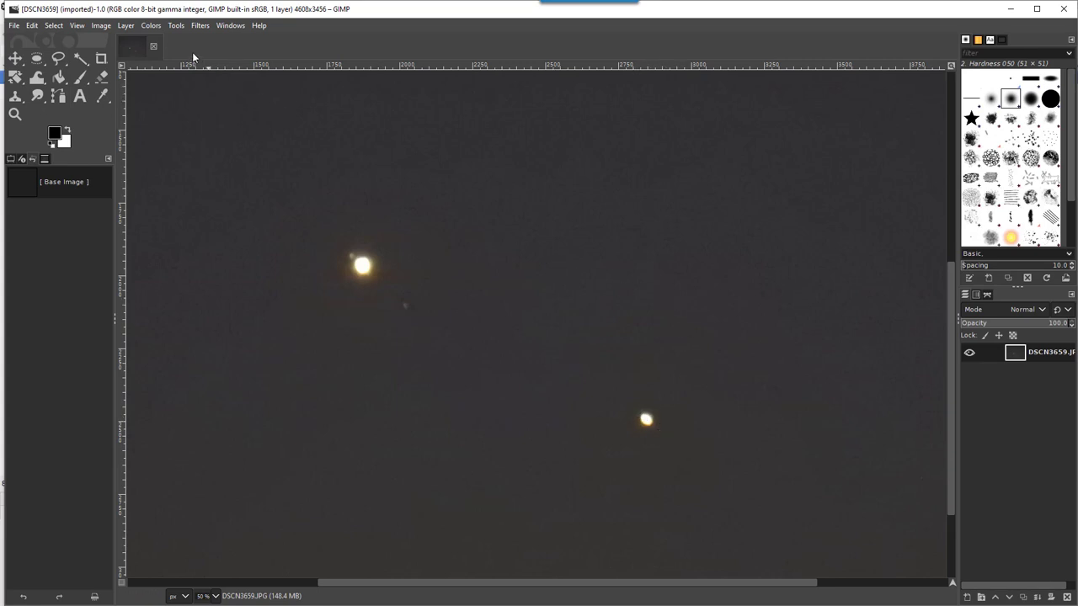
mouse_move(176, 25)
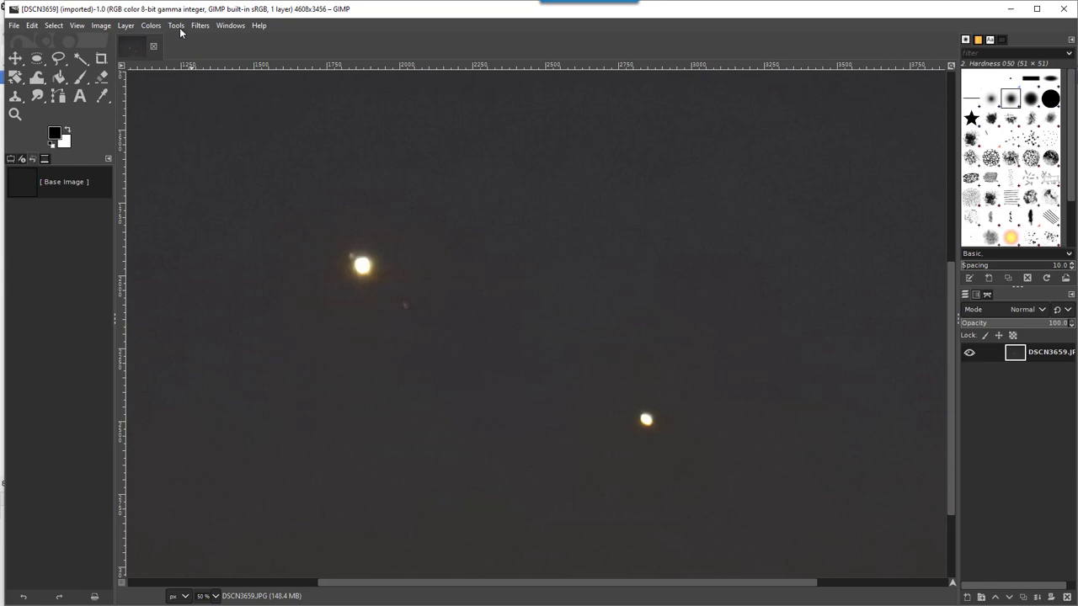
- Preview Threshold lowered to about 70 to reveal faint moons, then cancel without applying
left_click(151, 26)
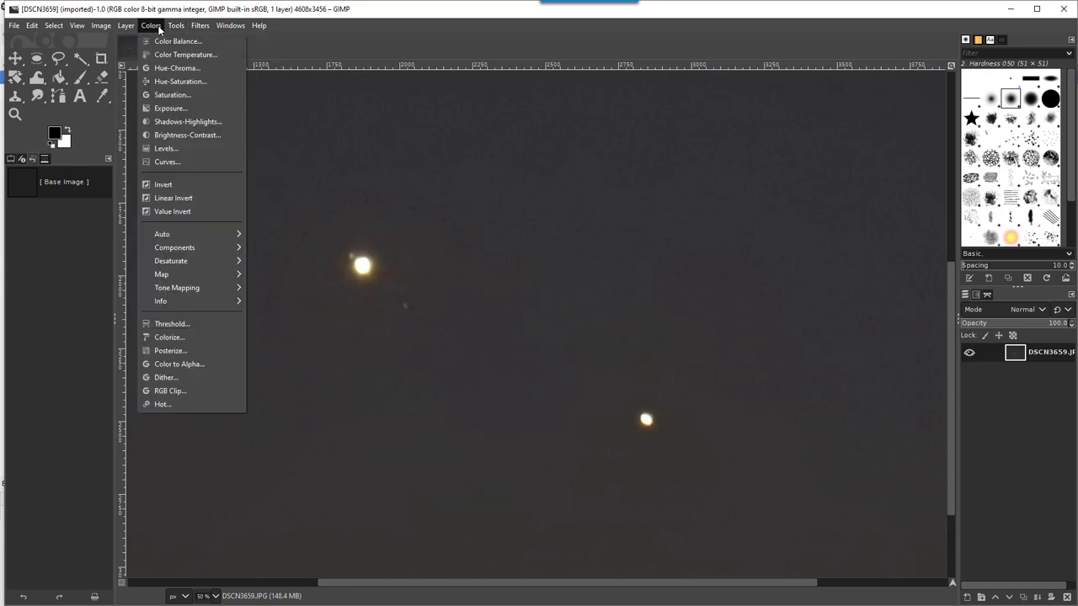
mouse_move(171, 324)
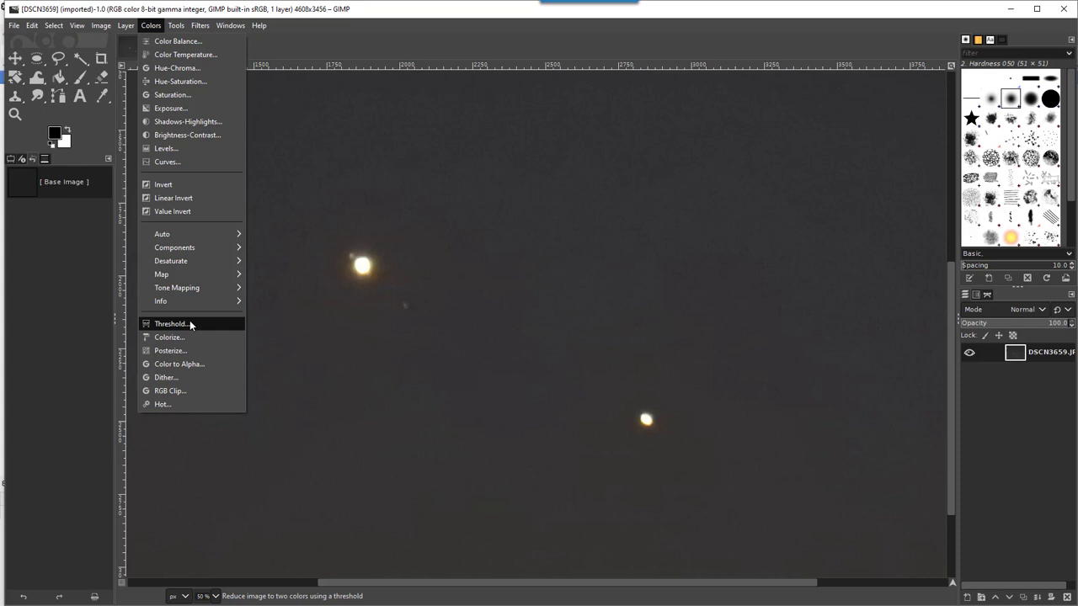
left_click(171, 324)
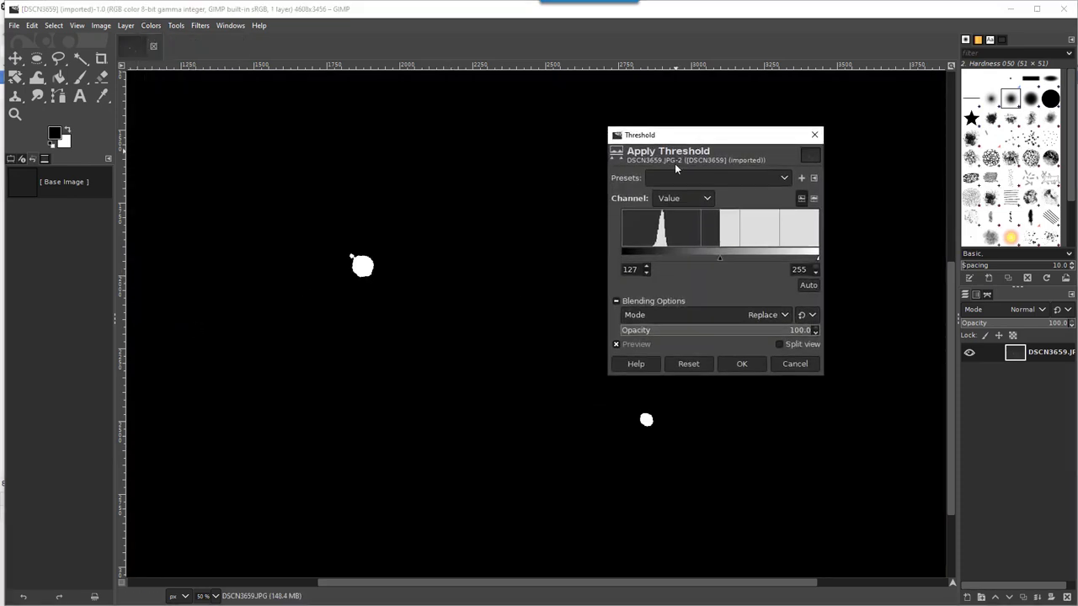
mouse_move(381, 284)
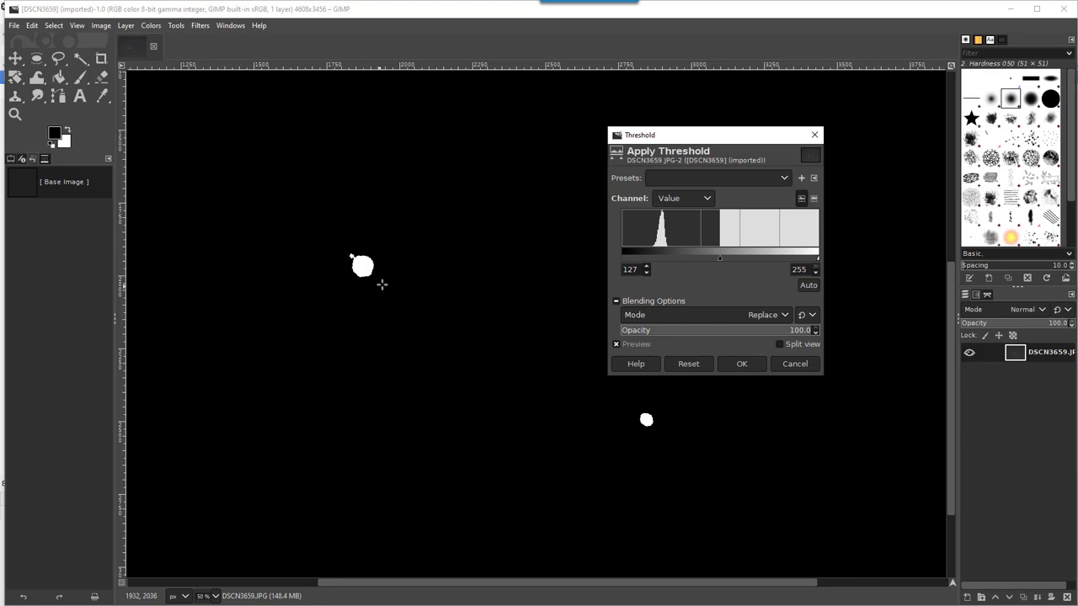
mouse_move(544, 366)
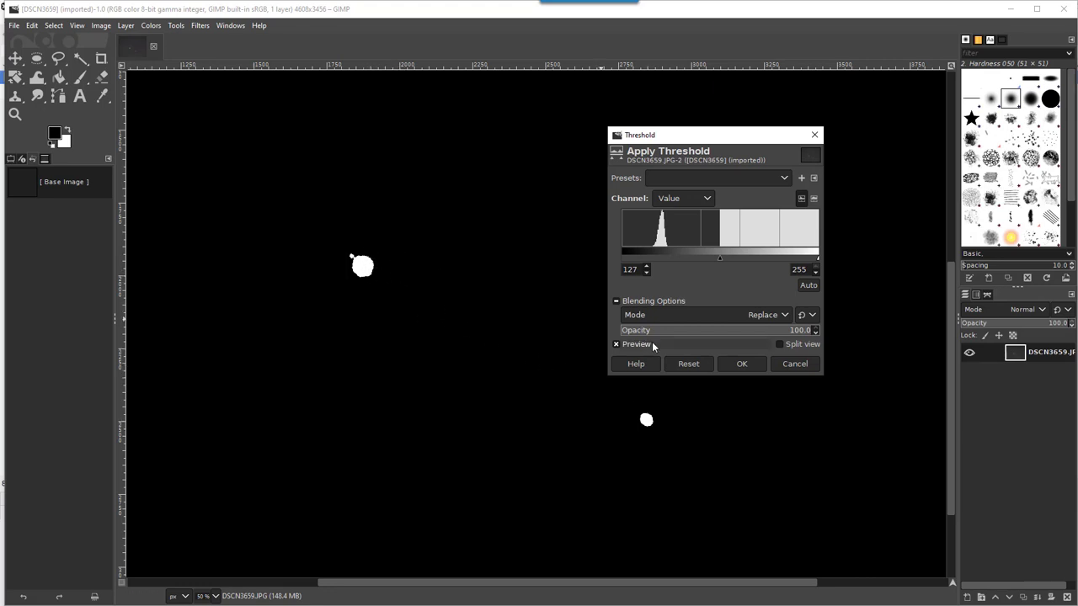
left_click_drag(720, 259, 719, 258)
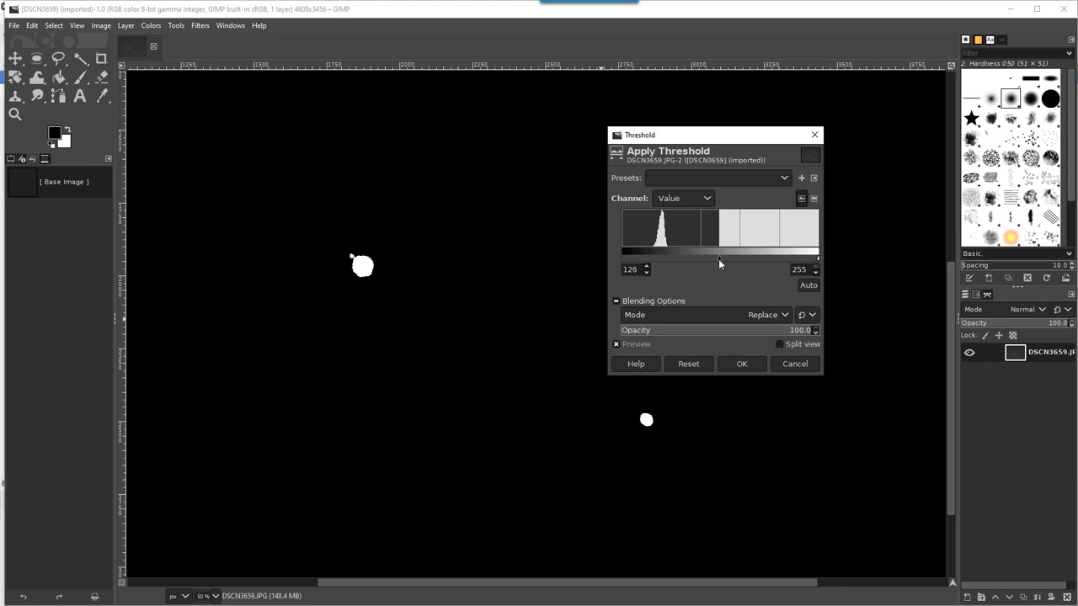
left_click_drag(718, 255, 700, 255)
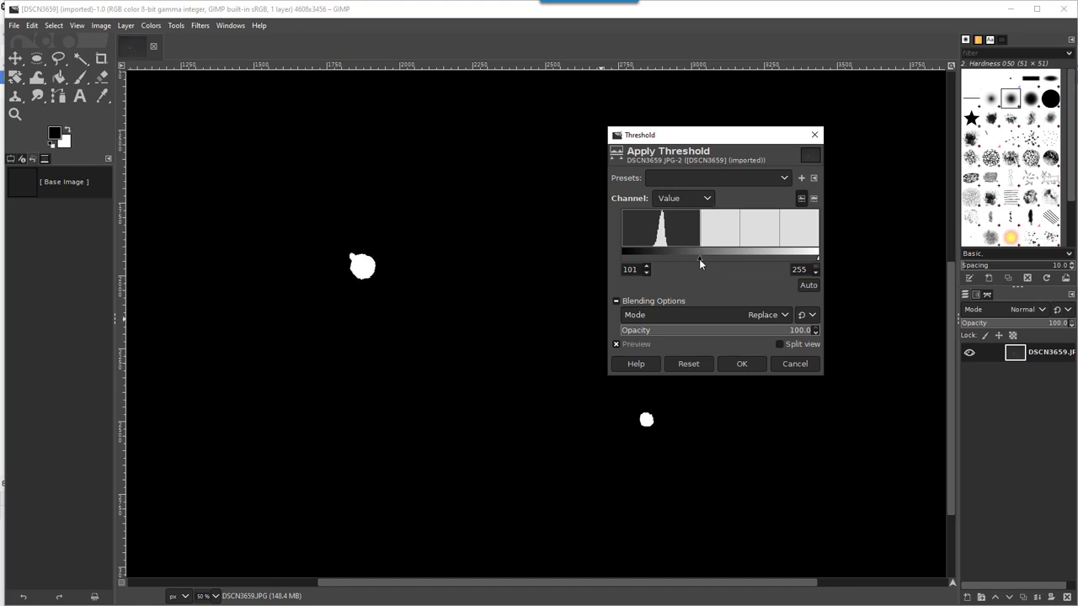
left_click_drag(698, 254, 686, 254)
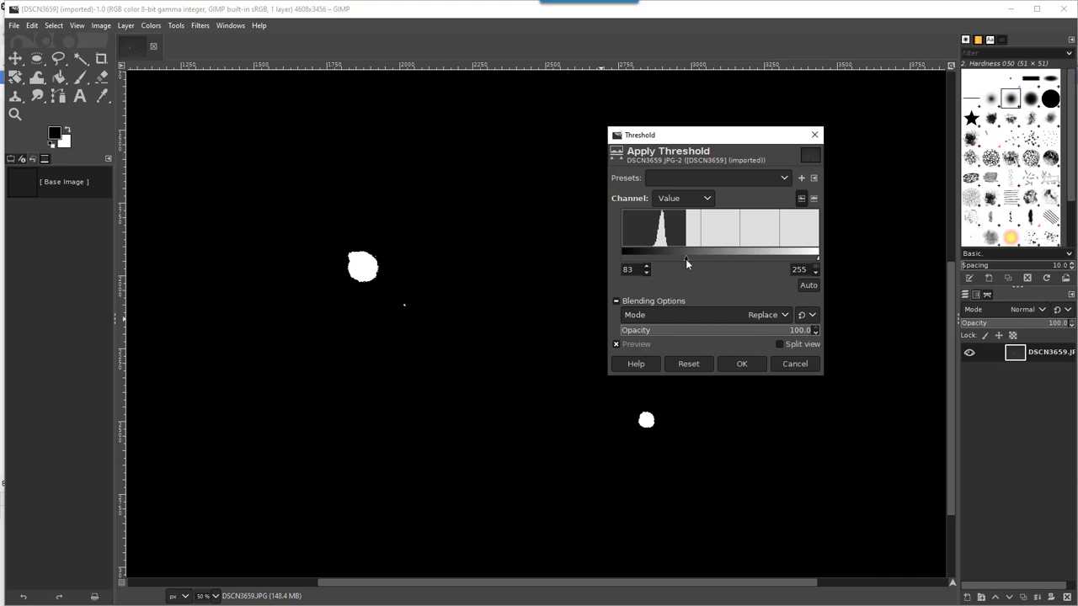
left_click_drag(686, 257, 673, 257)
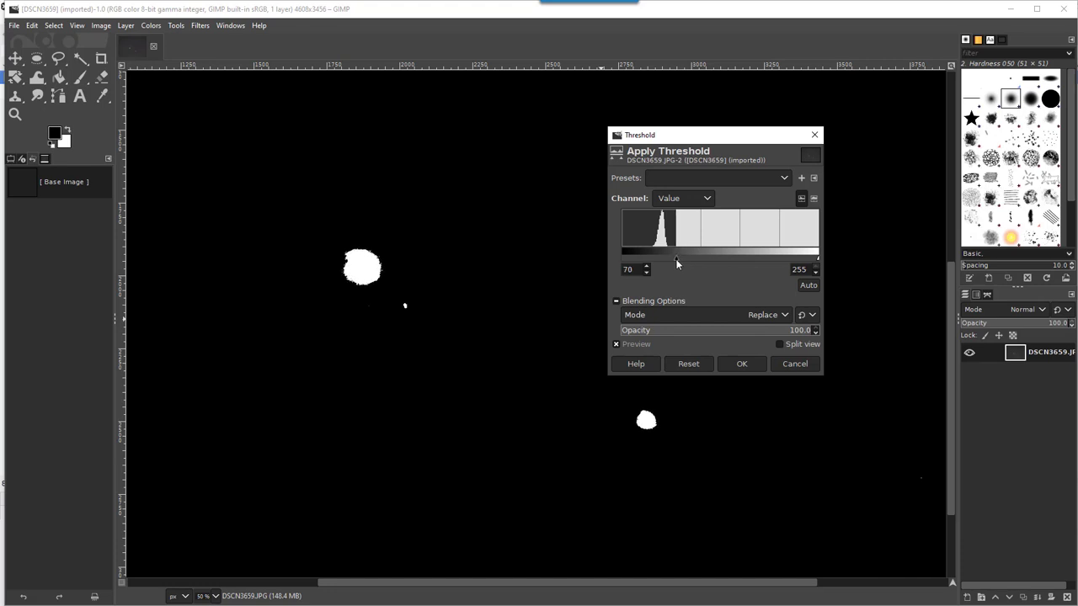
mouse_move(407, 303)
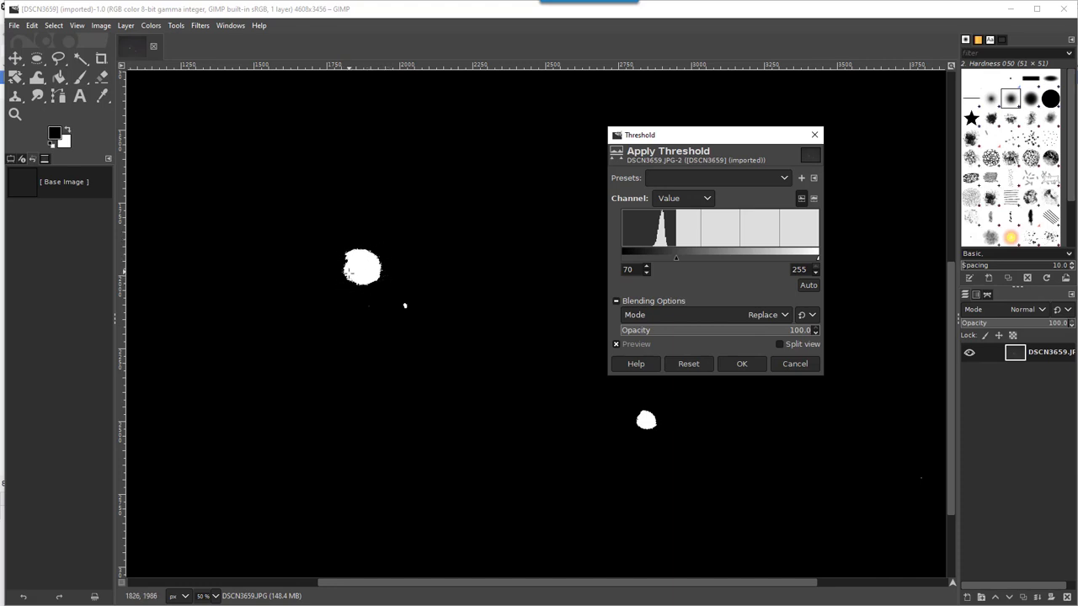
left_click(794, 364)
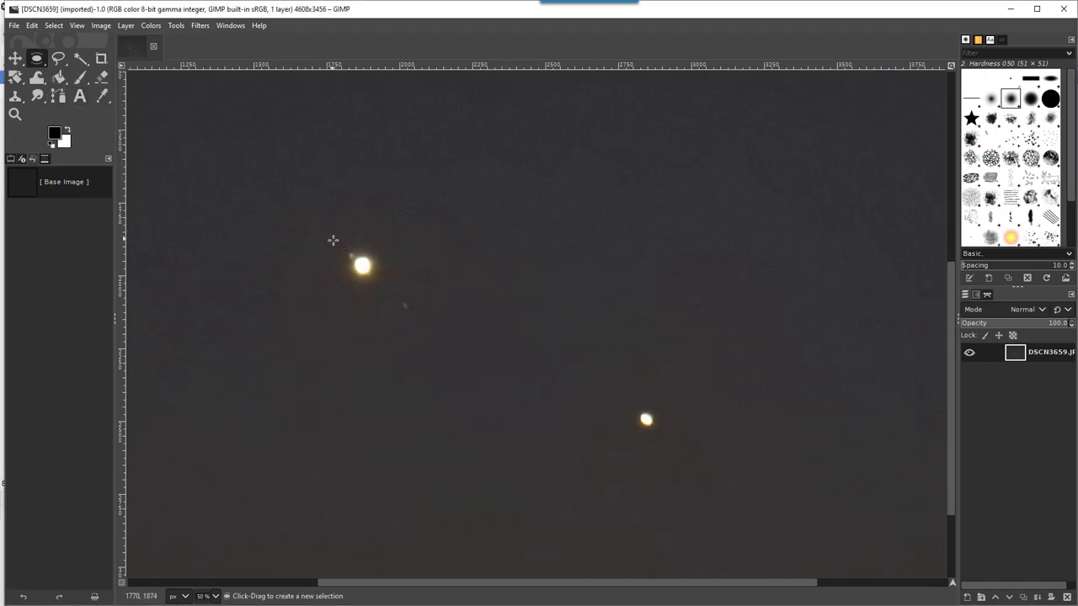
mouse_move(335, 242)
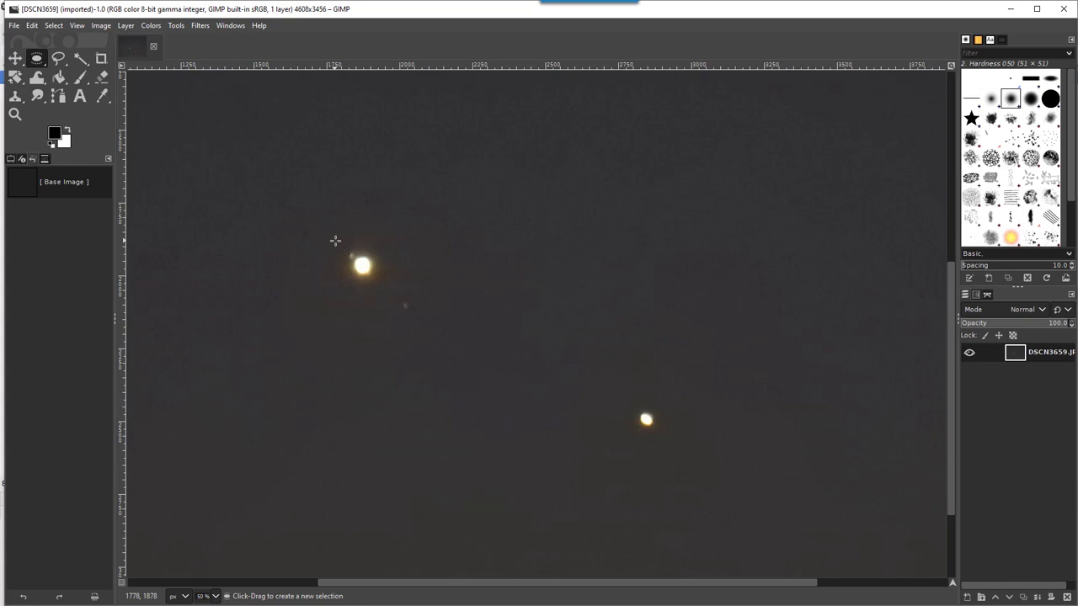
- Drag an elliptical selection around Jupiter, the bright planet at upper left
left_click_drag(337, 240, 389, 288)
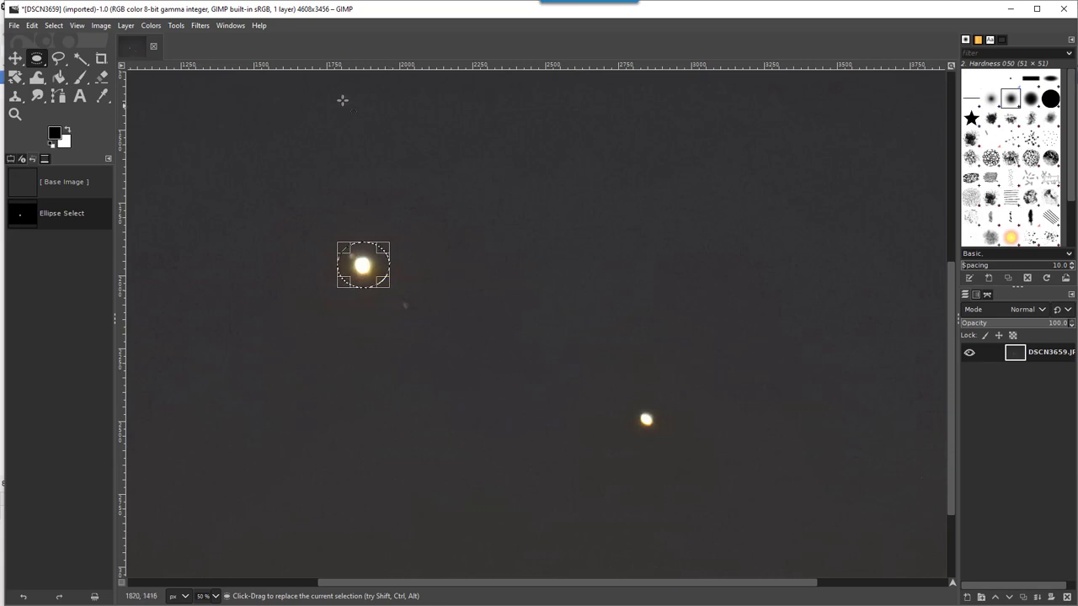
- Apply Unsharp Mask with Radius about 12 and Amount about 3.1 to the circled planet
left_click(200, 26)
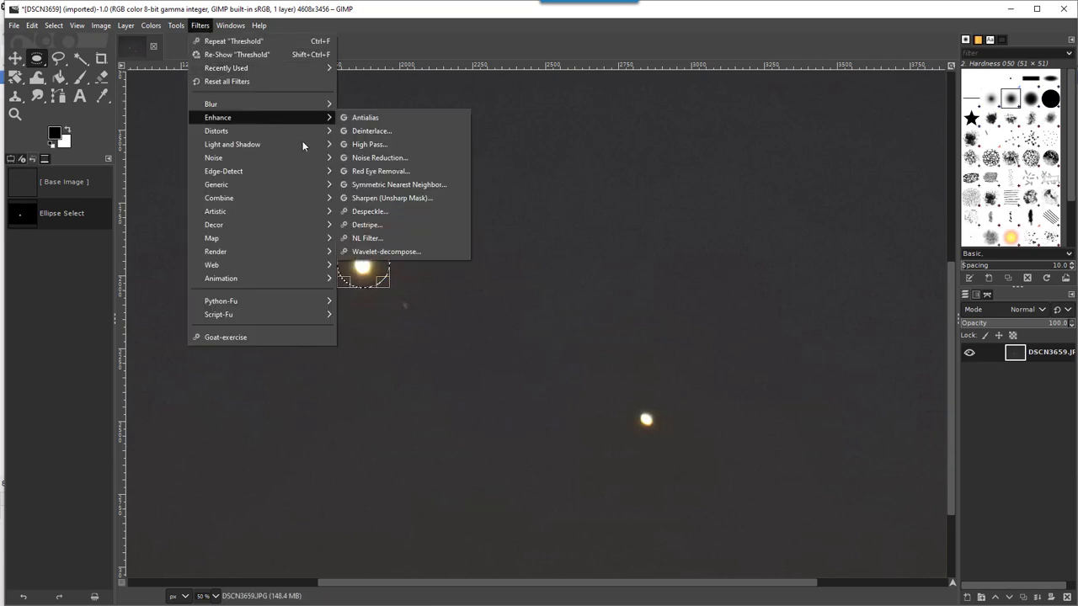
left_click(392, 198)
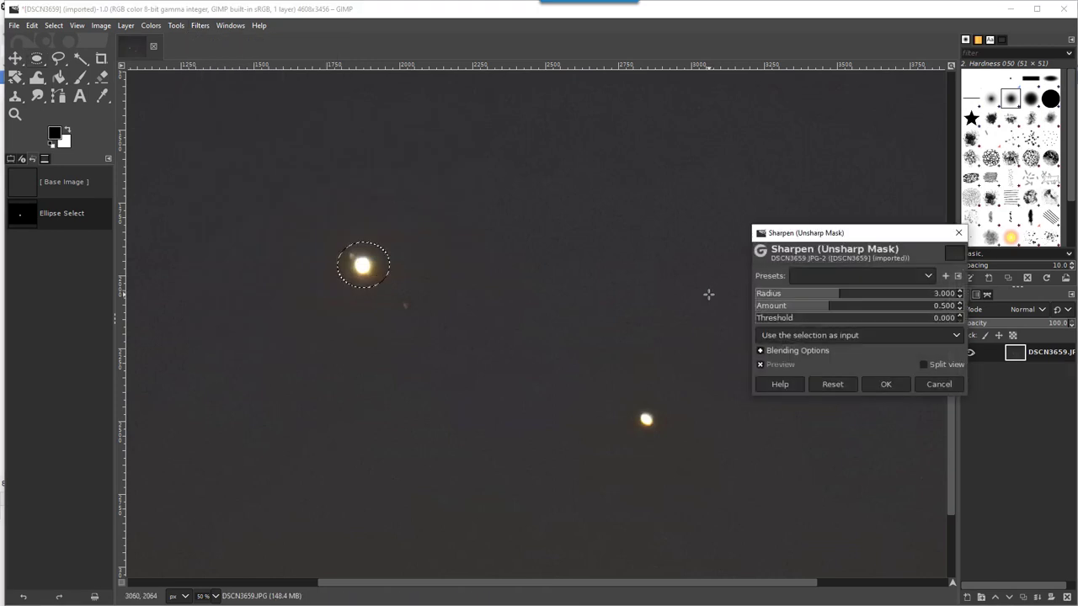
mouse_move(888, 293)
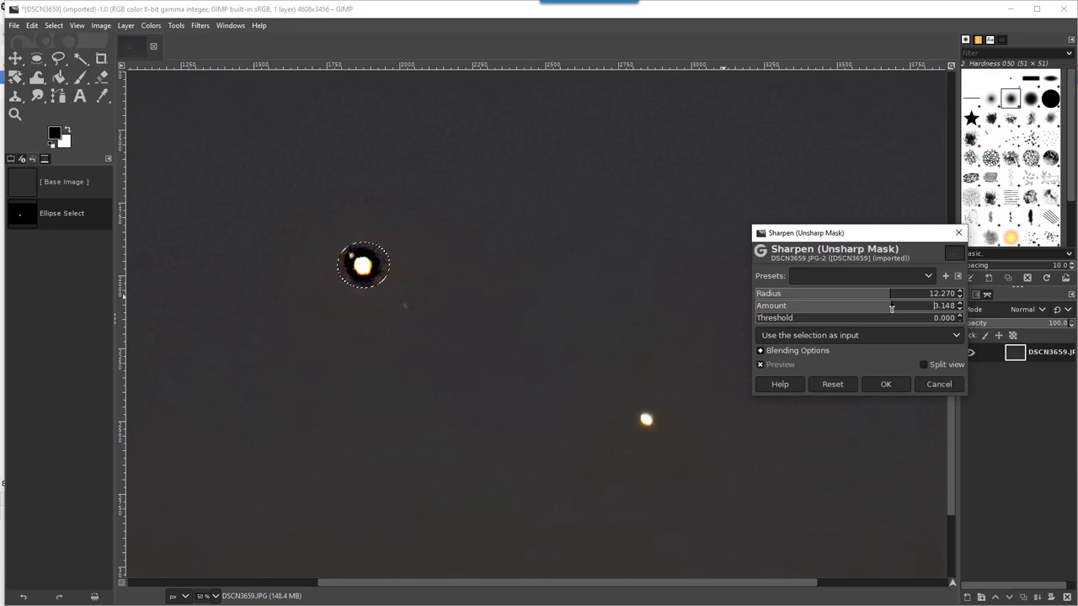
left_click(885, 384)
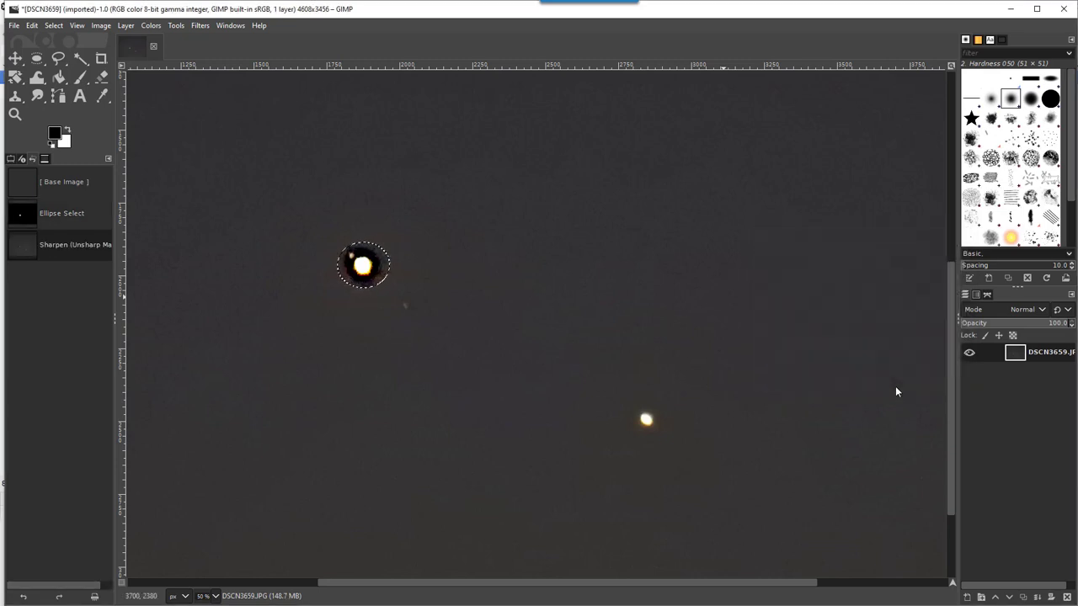
mouse_move(416, 291)
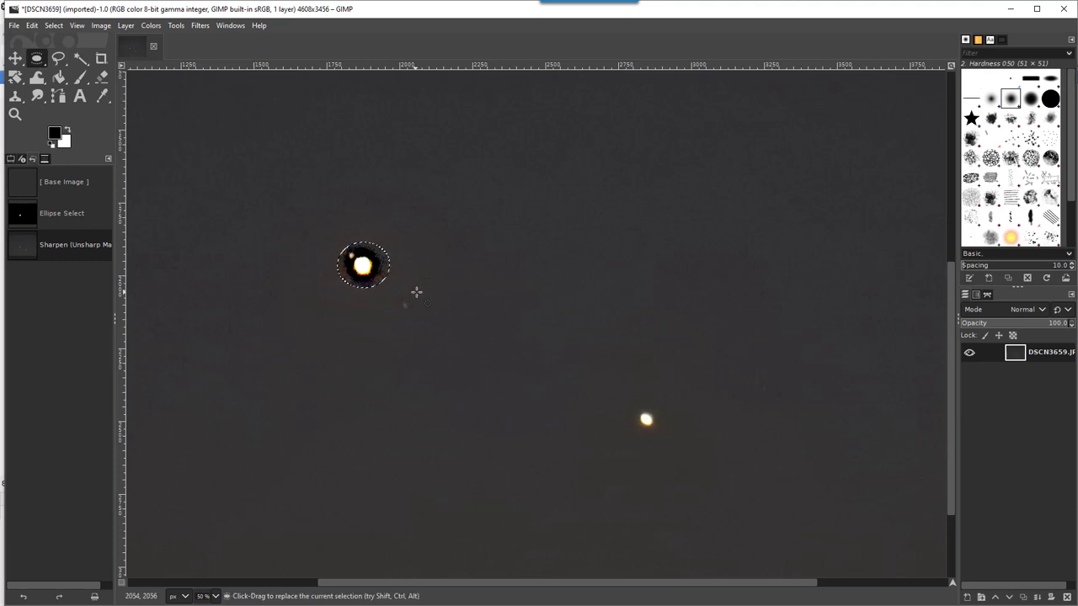
- Circle the faint moon below Jupiter and apply Unsharp Mask, Radius ~18, Amount ~4.5
left_click_drag(387, 290, 421, 328)
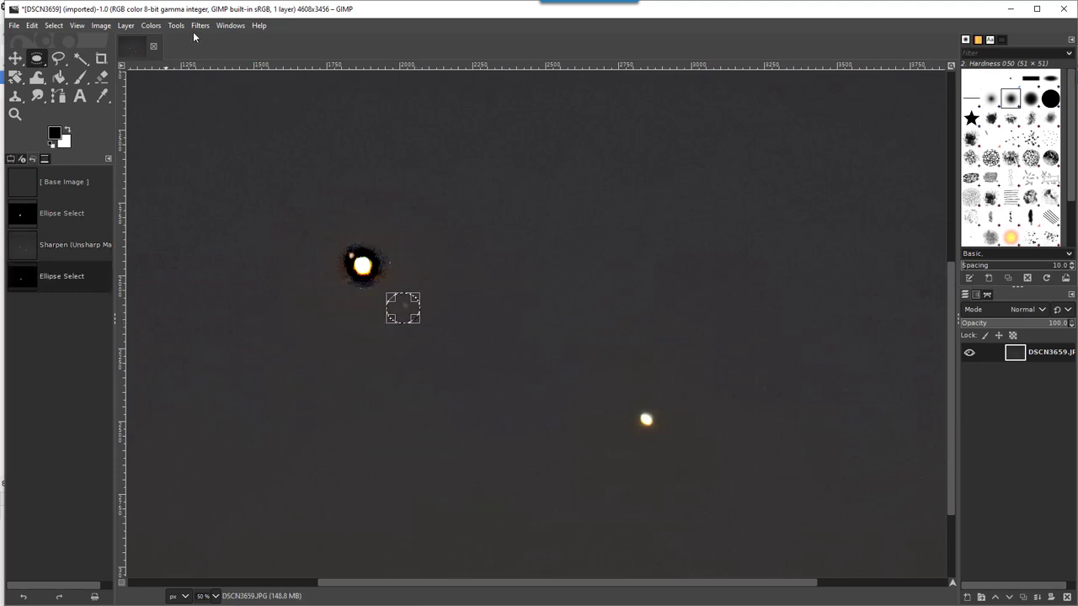
left_click(199, 25)
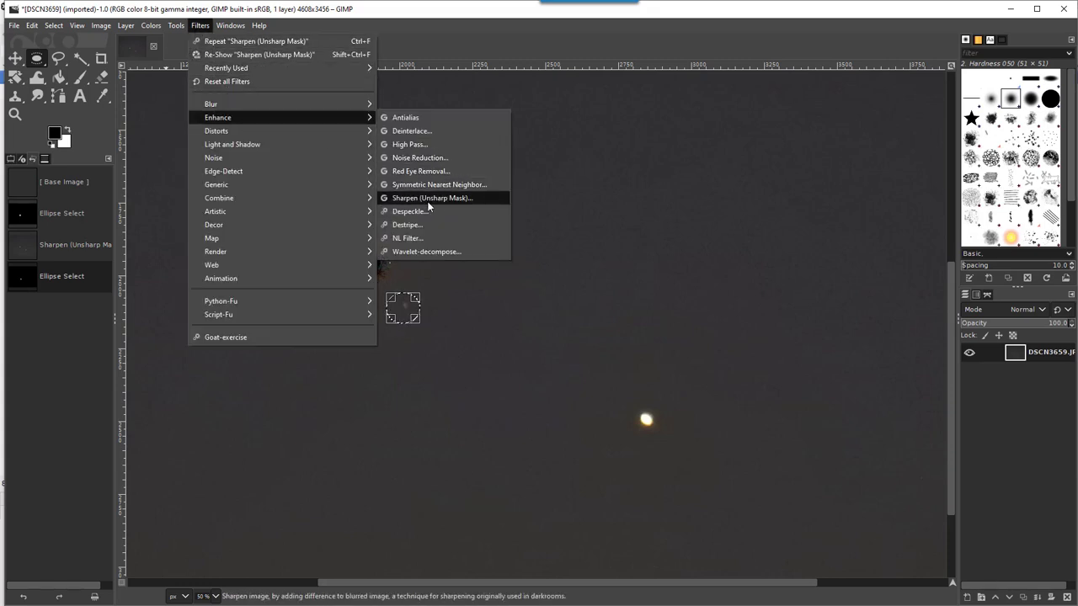
left_click(432, 198)
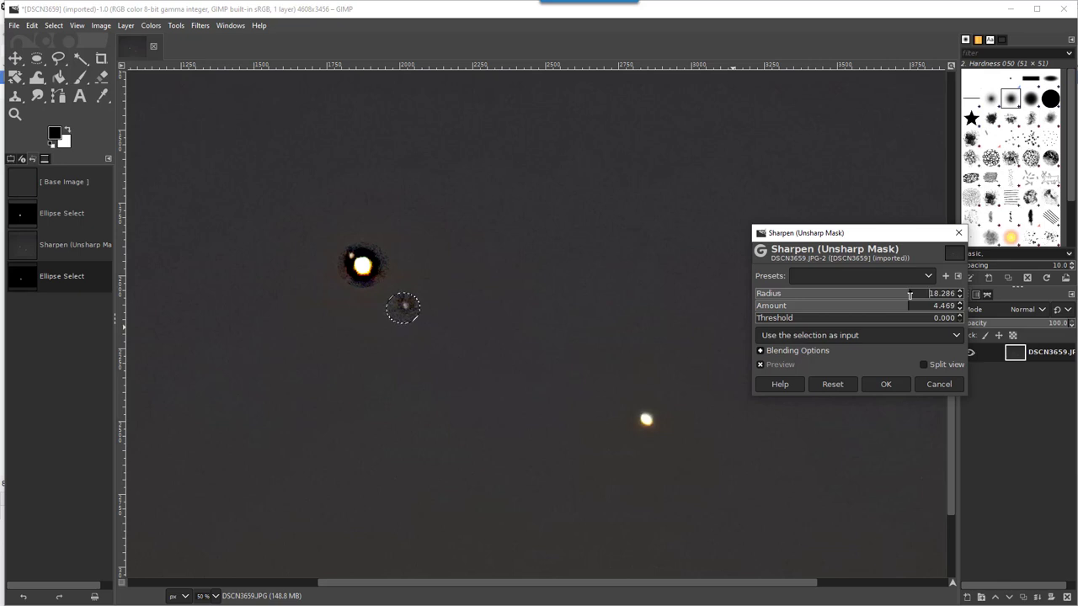
left_click(884, 383)
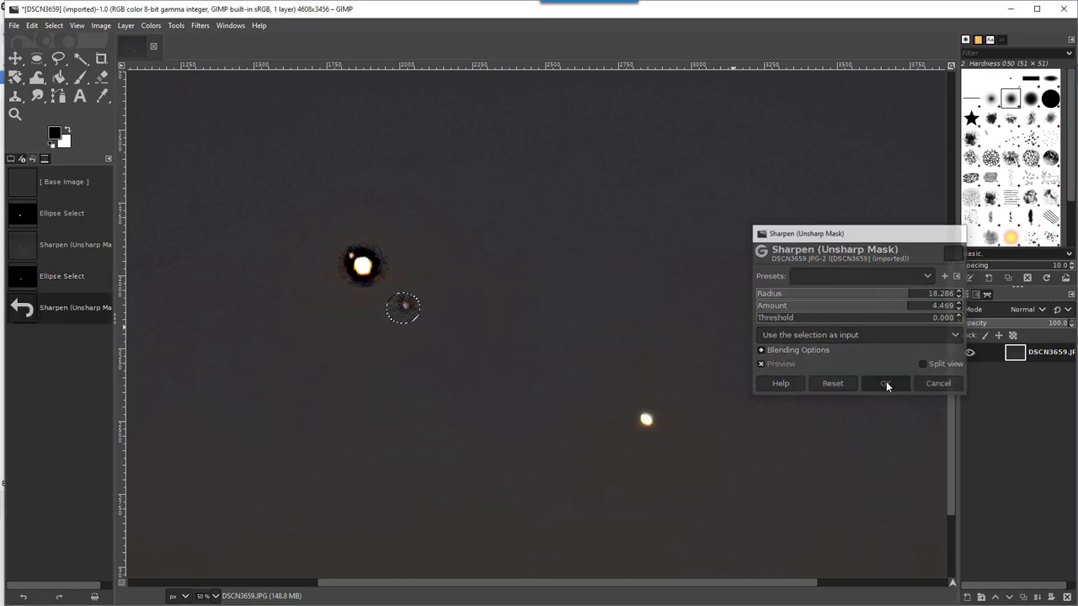
left_click(885, 383)
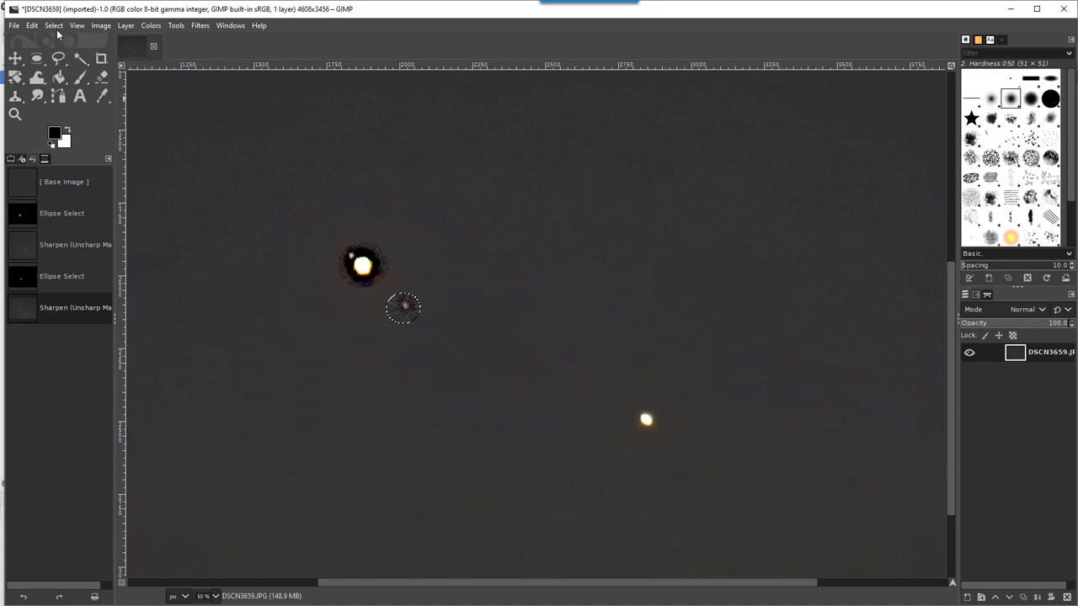
- Select the whole image and apply Threshold with low value 98
left_click(53, 26)
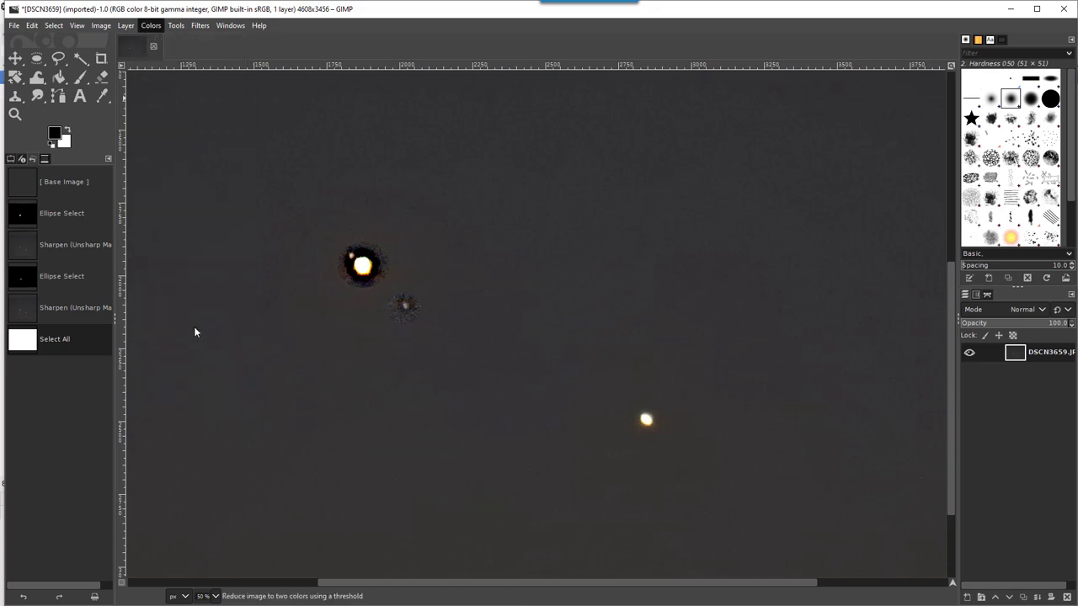
left_click(151, 26)
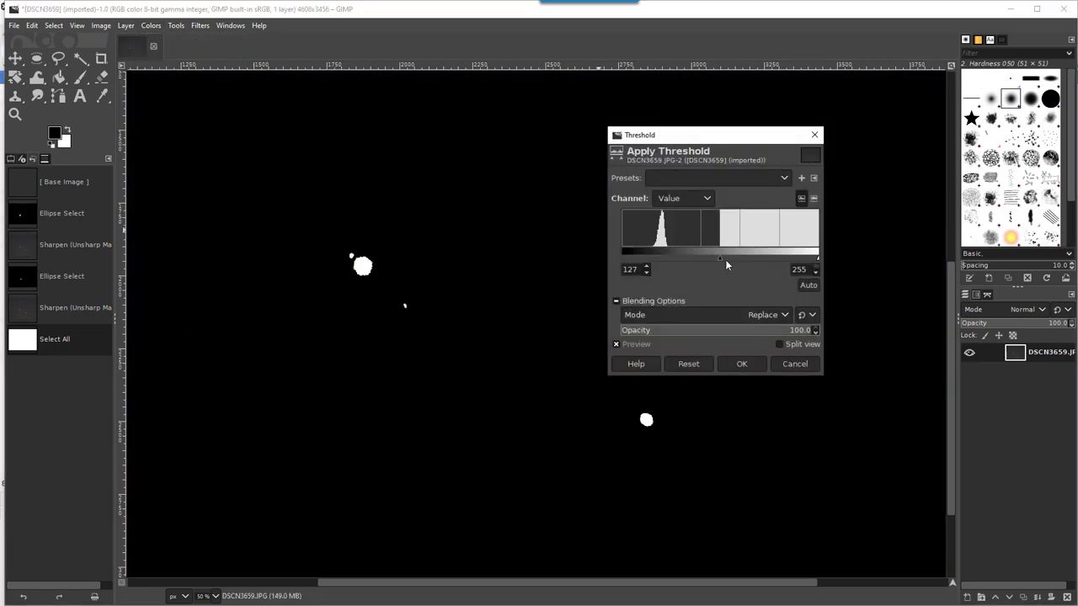
left_click_drag(720, 257, 690, 257)
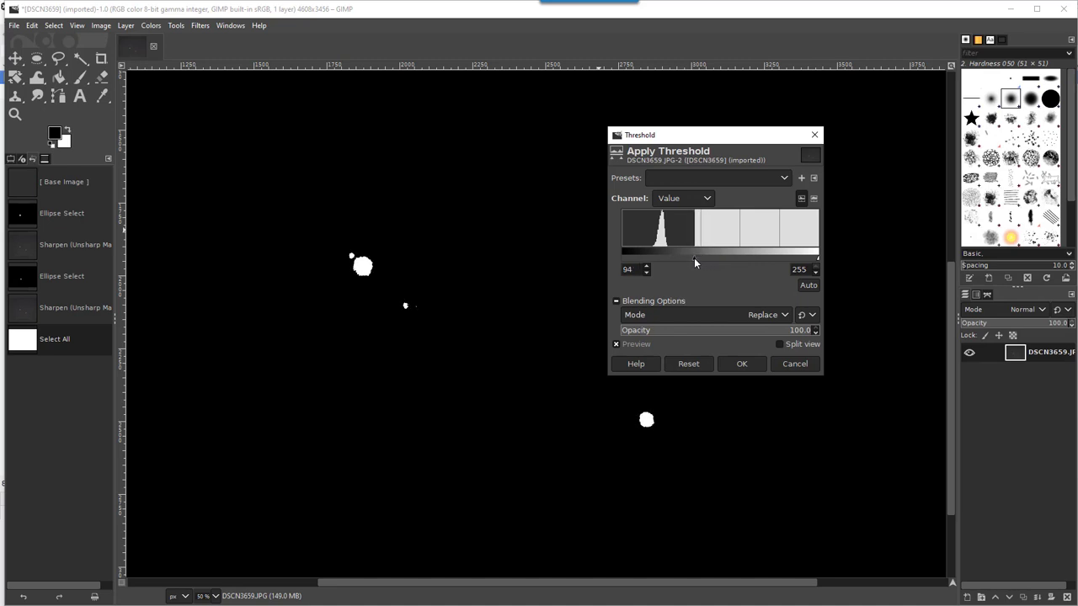
left_click_drag(691, 257, 699, 257)
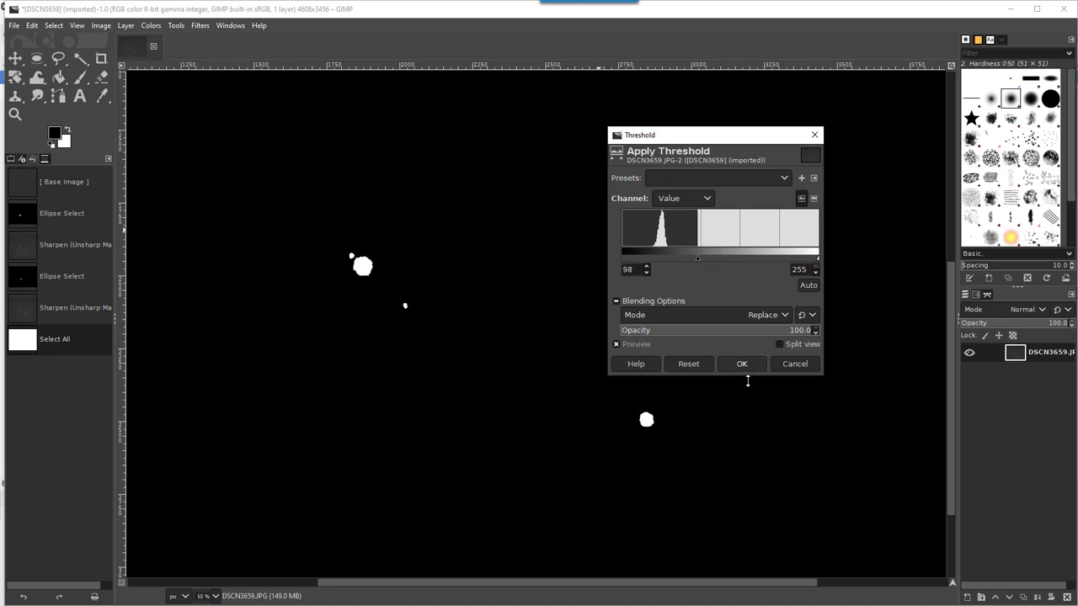
left_click(741, 364)
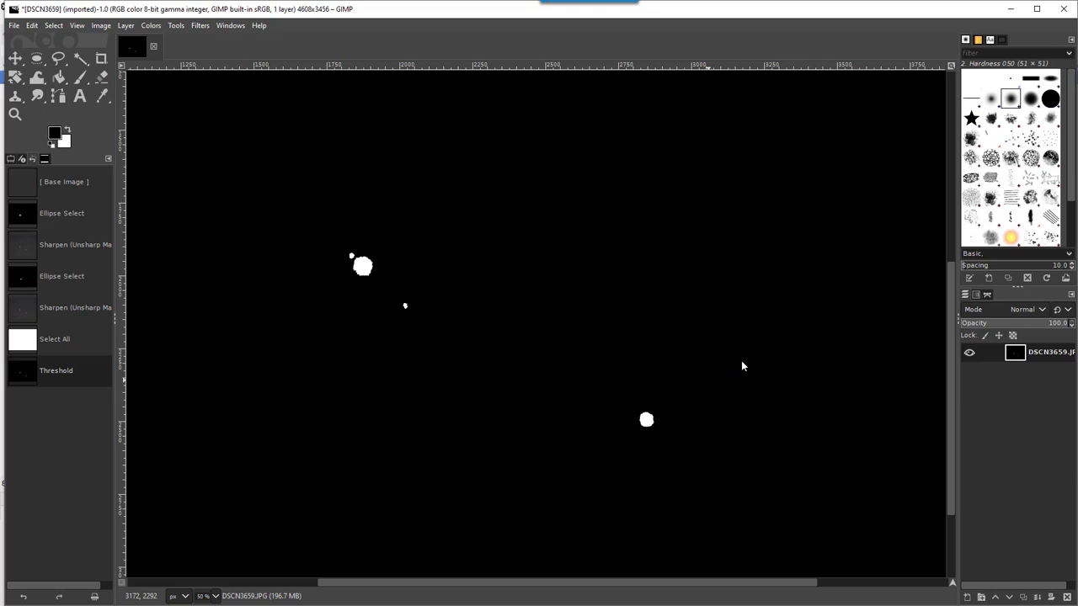
mouse_move(368, 267)
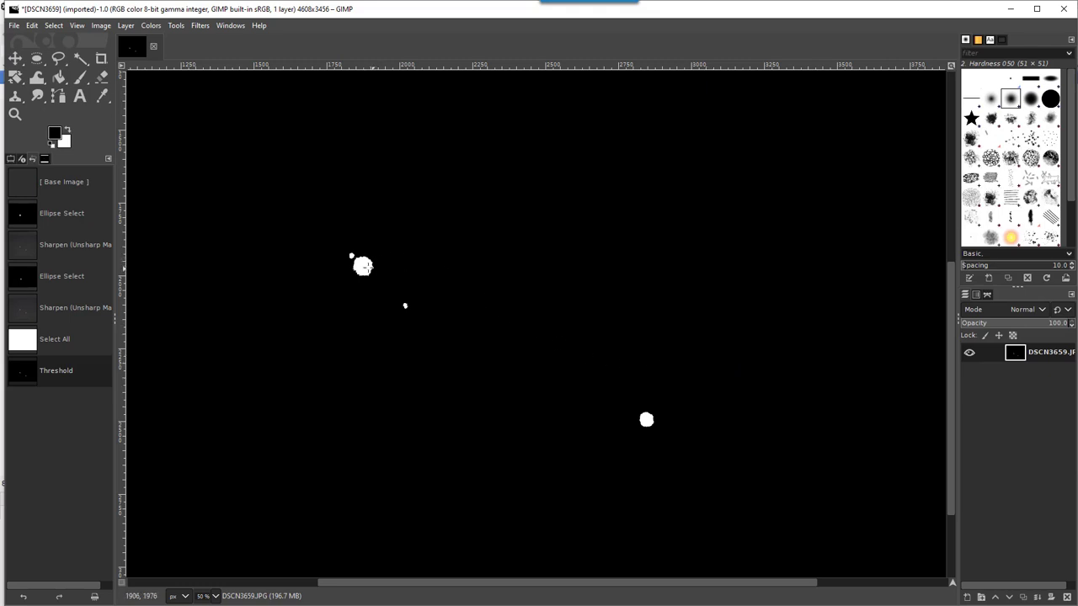
mouse_move(552, 373)
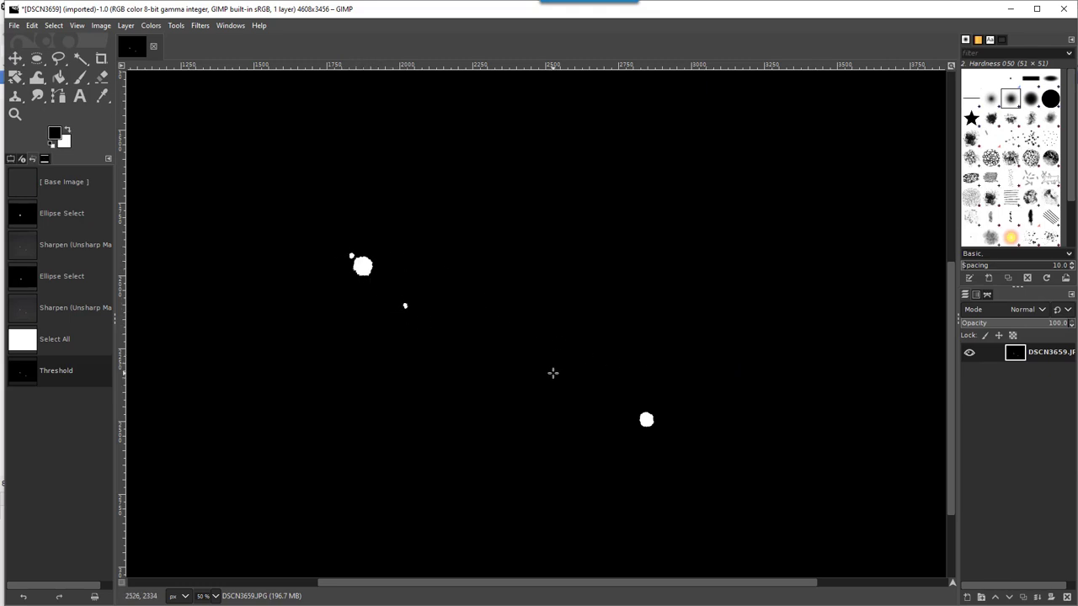
mouse_move(703, 405)
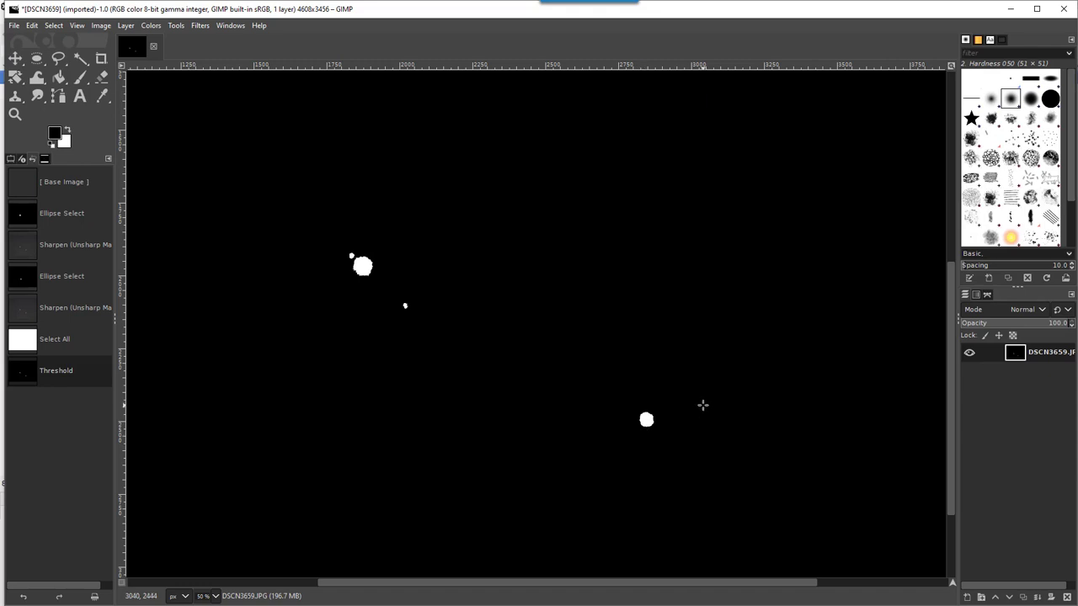